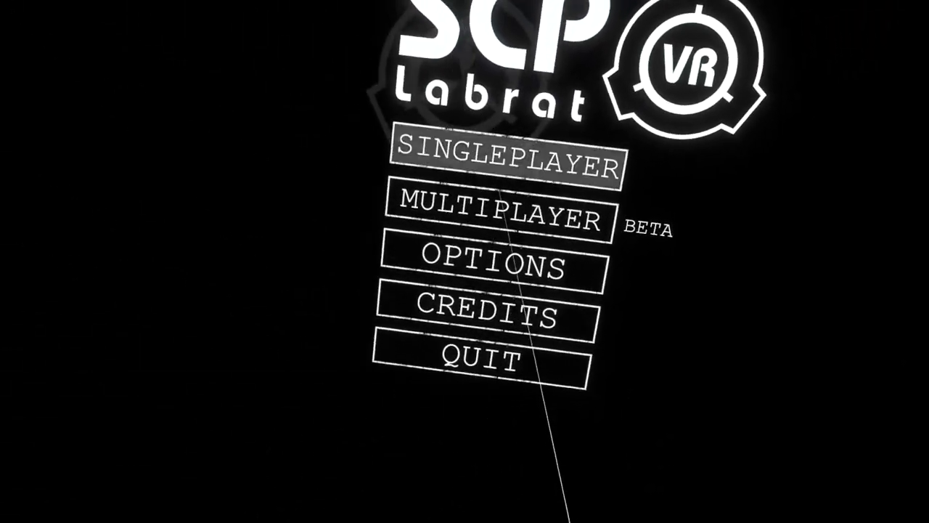
Step: Choose SINGLEPLAYER on the main menu to list the save slots
{"action": "left_click", "coordinate": [505, 161]}
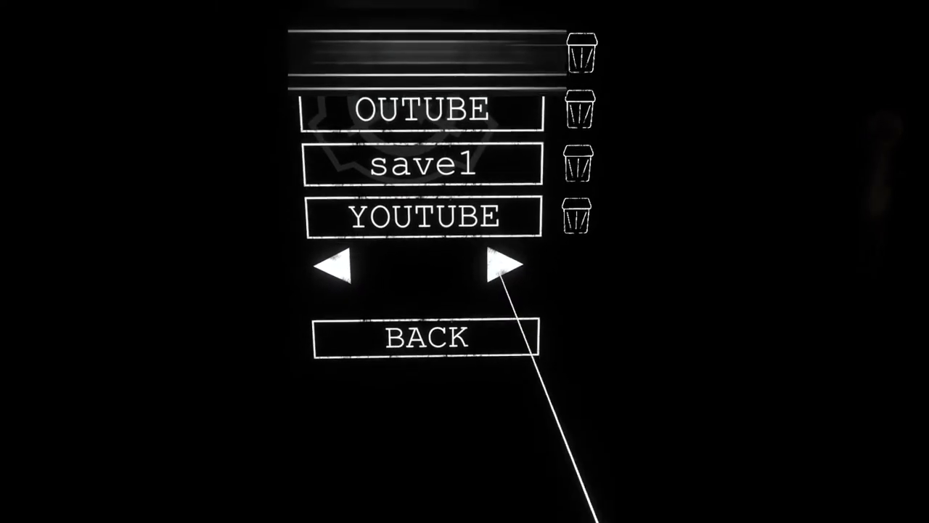
Step: Load a save slot and walk through the facility to the paper on the floor
{"action": "left_click", "coordinate": [427, 337]}
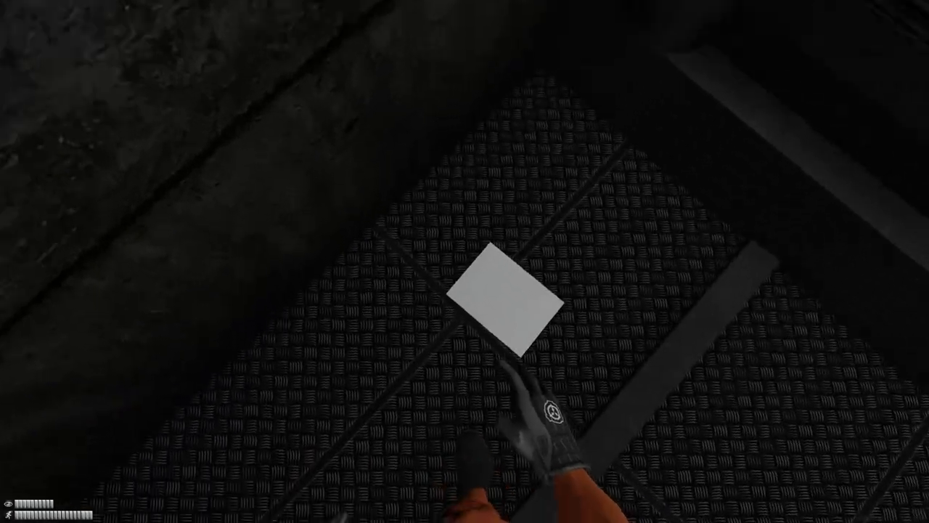
Step: Bring up the pause menu with Resume, Load Game, Save and Quit options
{"action": "left_click", "coordinate": [508, 305]}
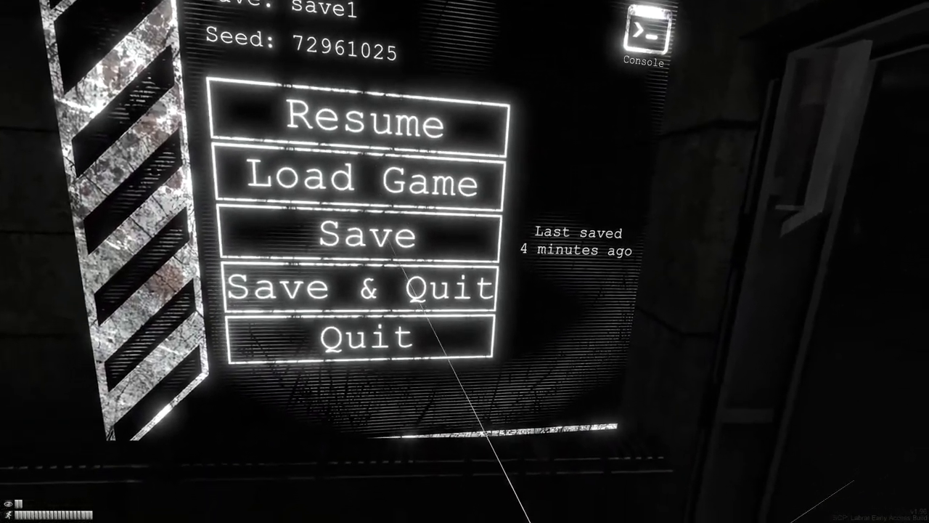
Step: Resume play and continue until the 'You died.' screen appears
{"action": "left_click", "coordinate": [366, 122]}
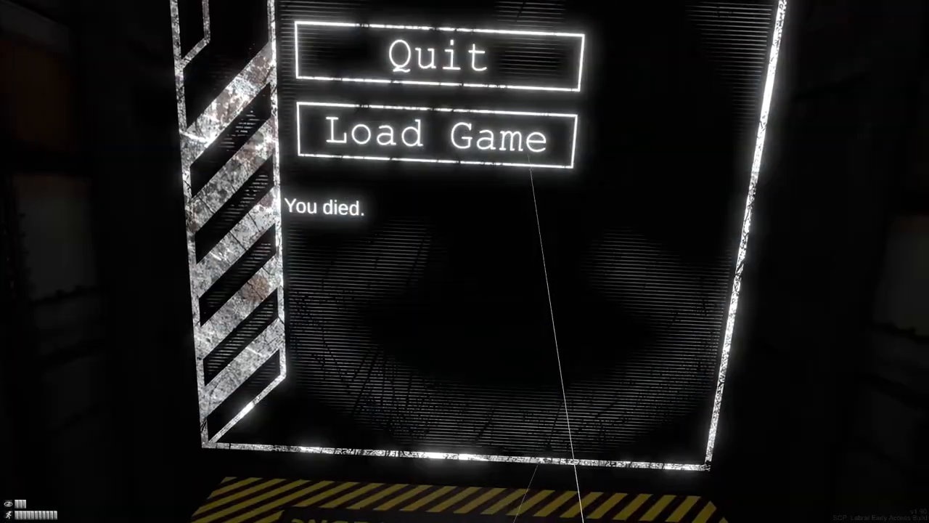
{"action": "left_click", "coordinate": [436, 136]}
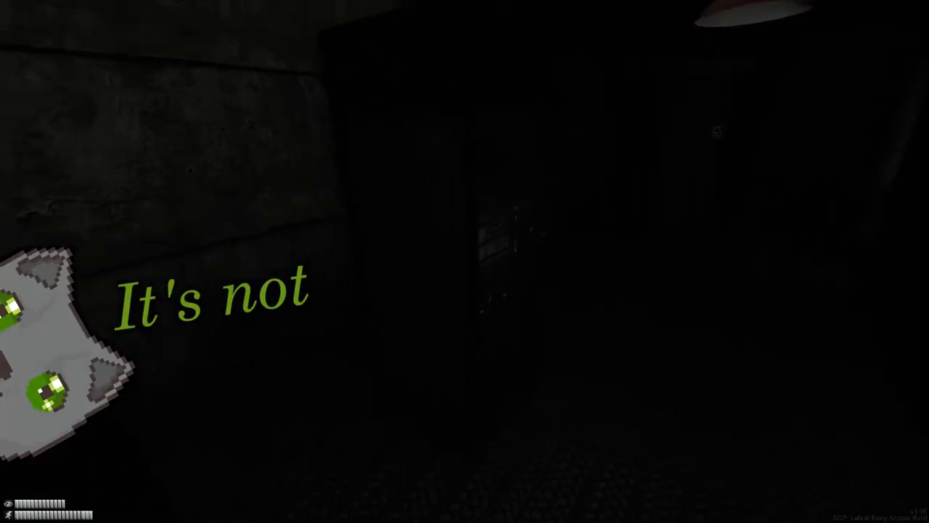
{"action": "mouse_move", "coordinate": [464, 262]}
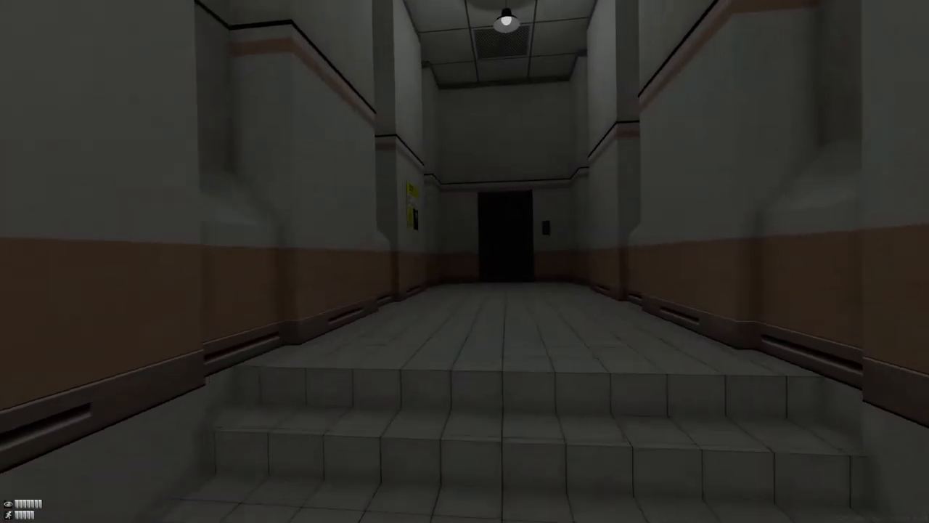
{"action": "mouse_move", "coordinate": [465, 261]}
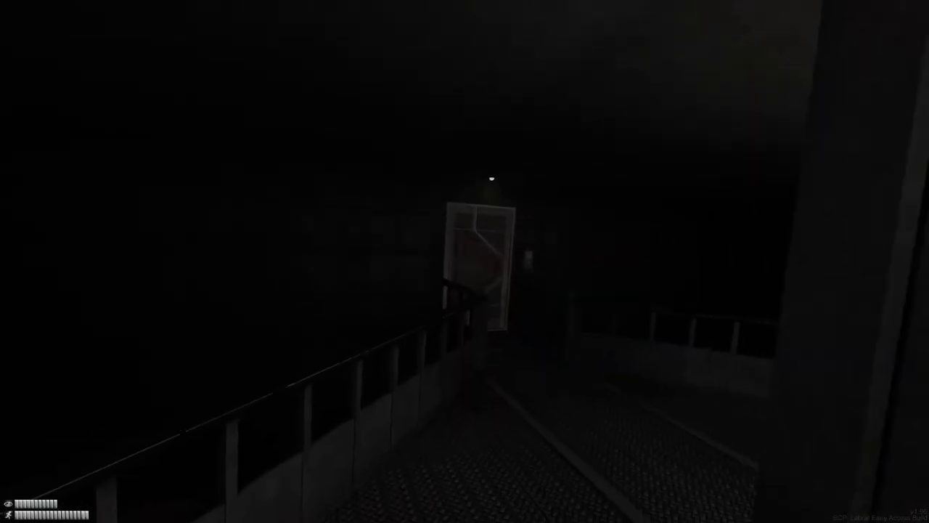
{"action": "mouse_move", "coordinate": [465, 261]}
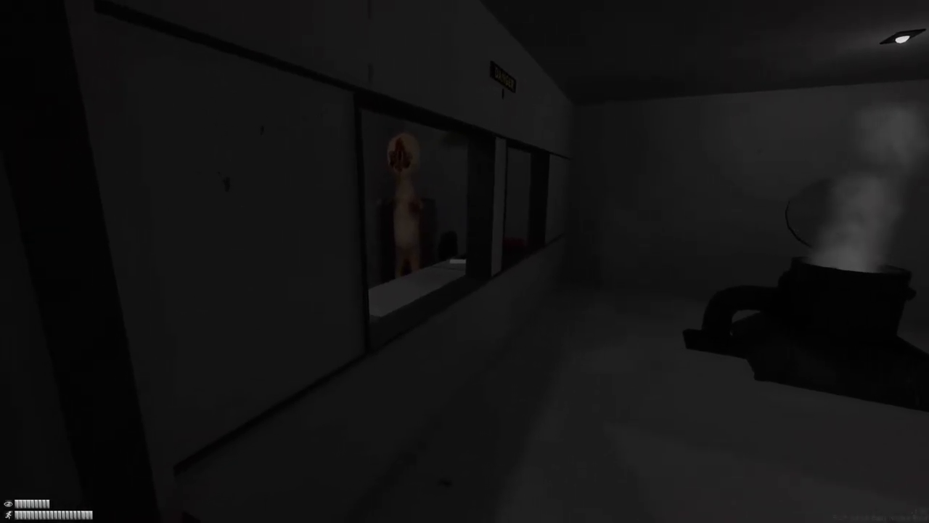
Step: Show the inventory with the level 6 keycard and stored gas mask
{"action": "key", "text": "tab"}
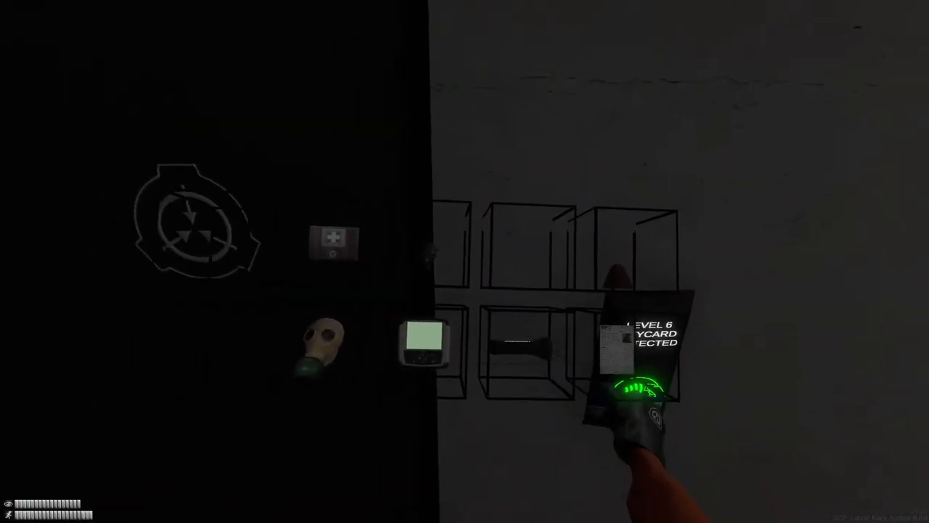
{"action": "mouse_move", "coordinate": [464, 261]}
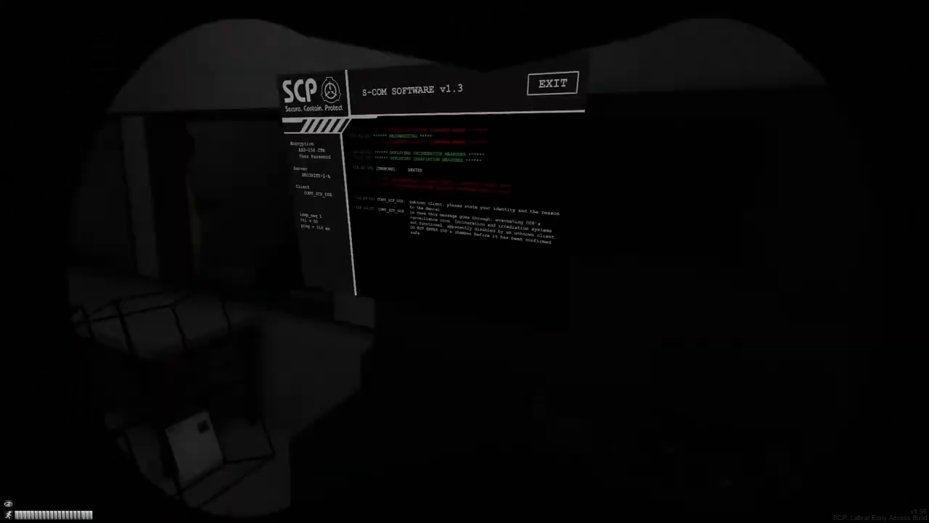
Step: Use the wall terminal to run S-COM Software v1.3 and read its log entries
{"action": "left_click", "coordinate": [552, 83]}
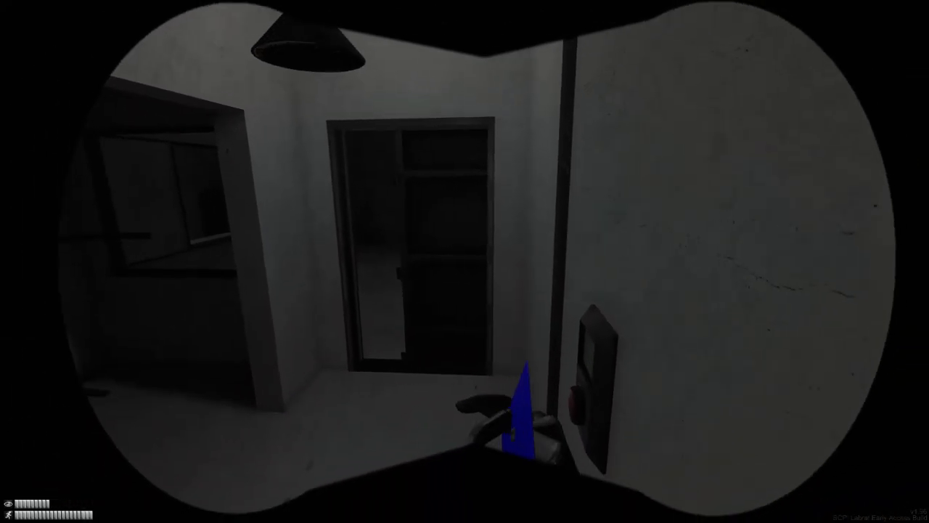
{"action": "mouse_move", "coordinate": [465, 261]}
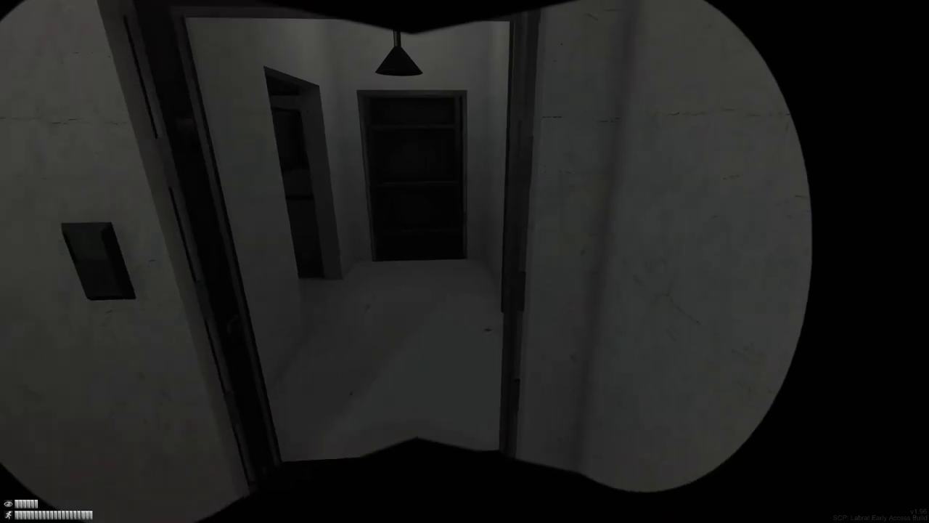